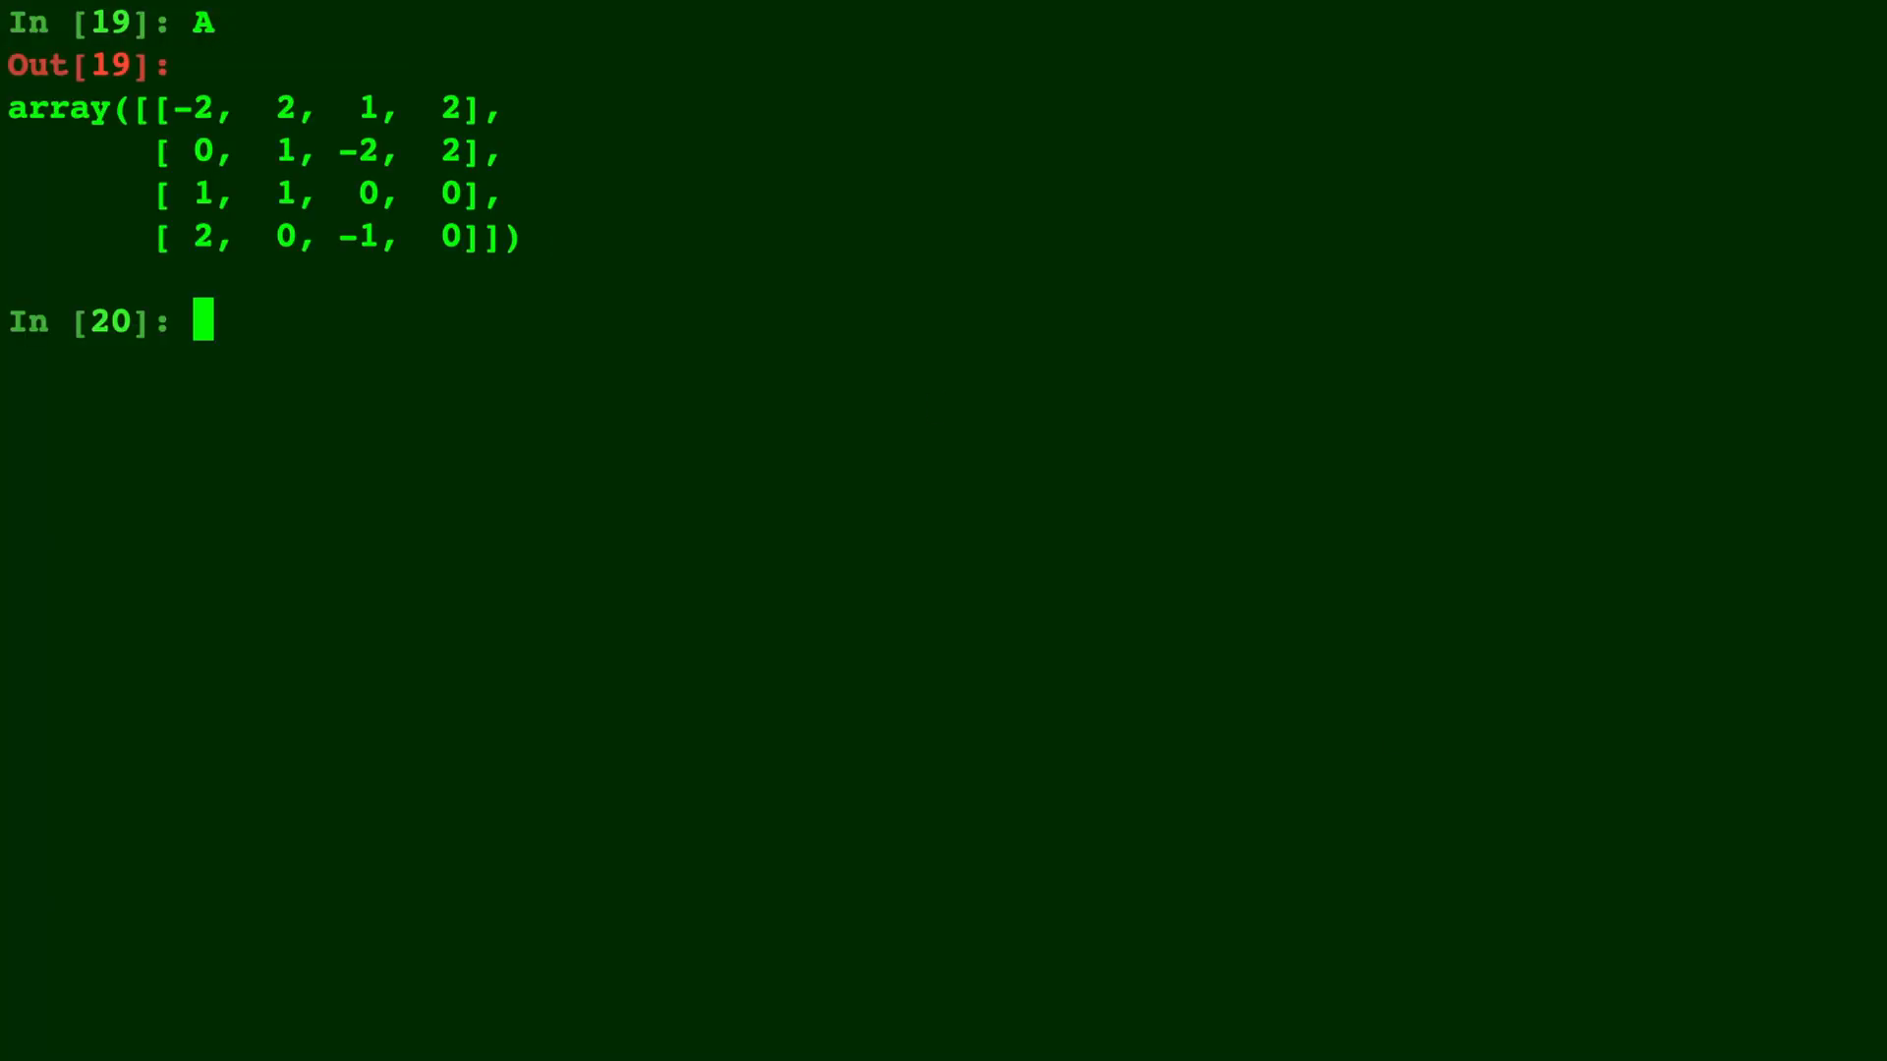
Step: Run np.ravel(A) to flatten the 4×4 matrix into 16 values in row order
{"action": "type", "text": "np"}
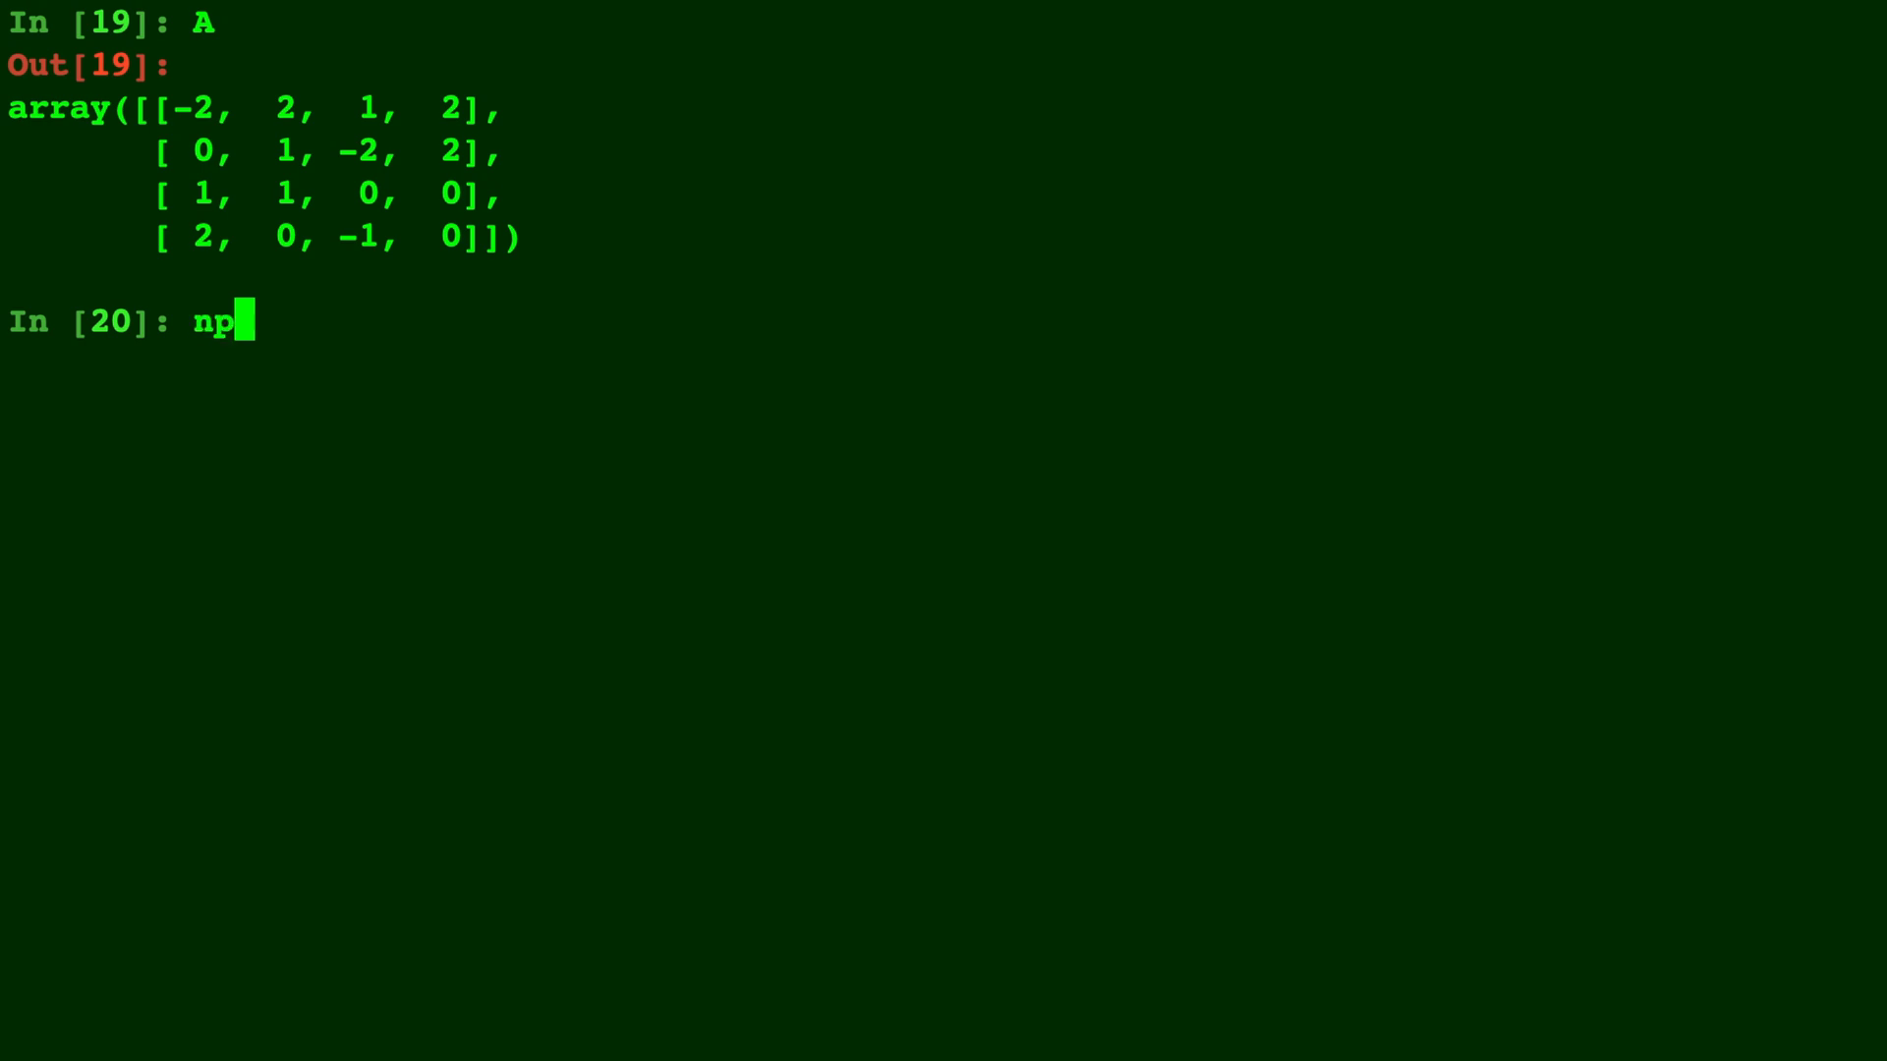
{"action": "type", "text": ".ravel(A)"}
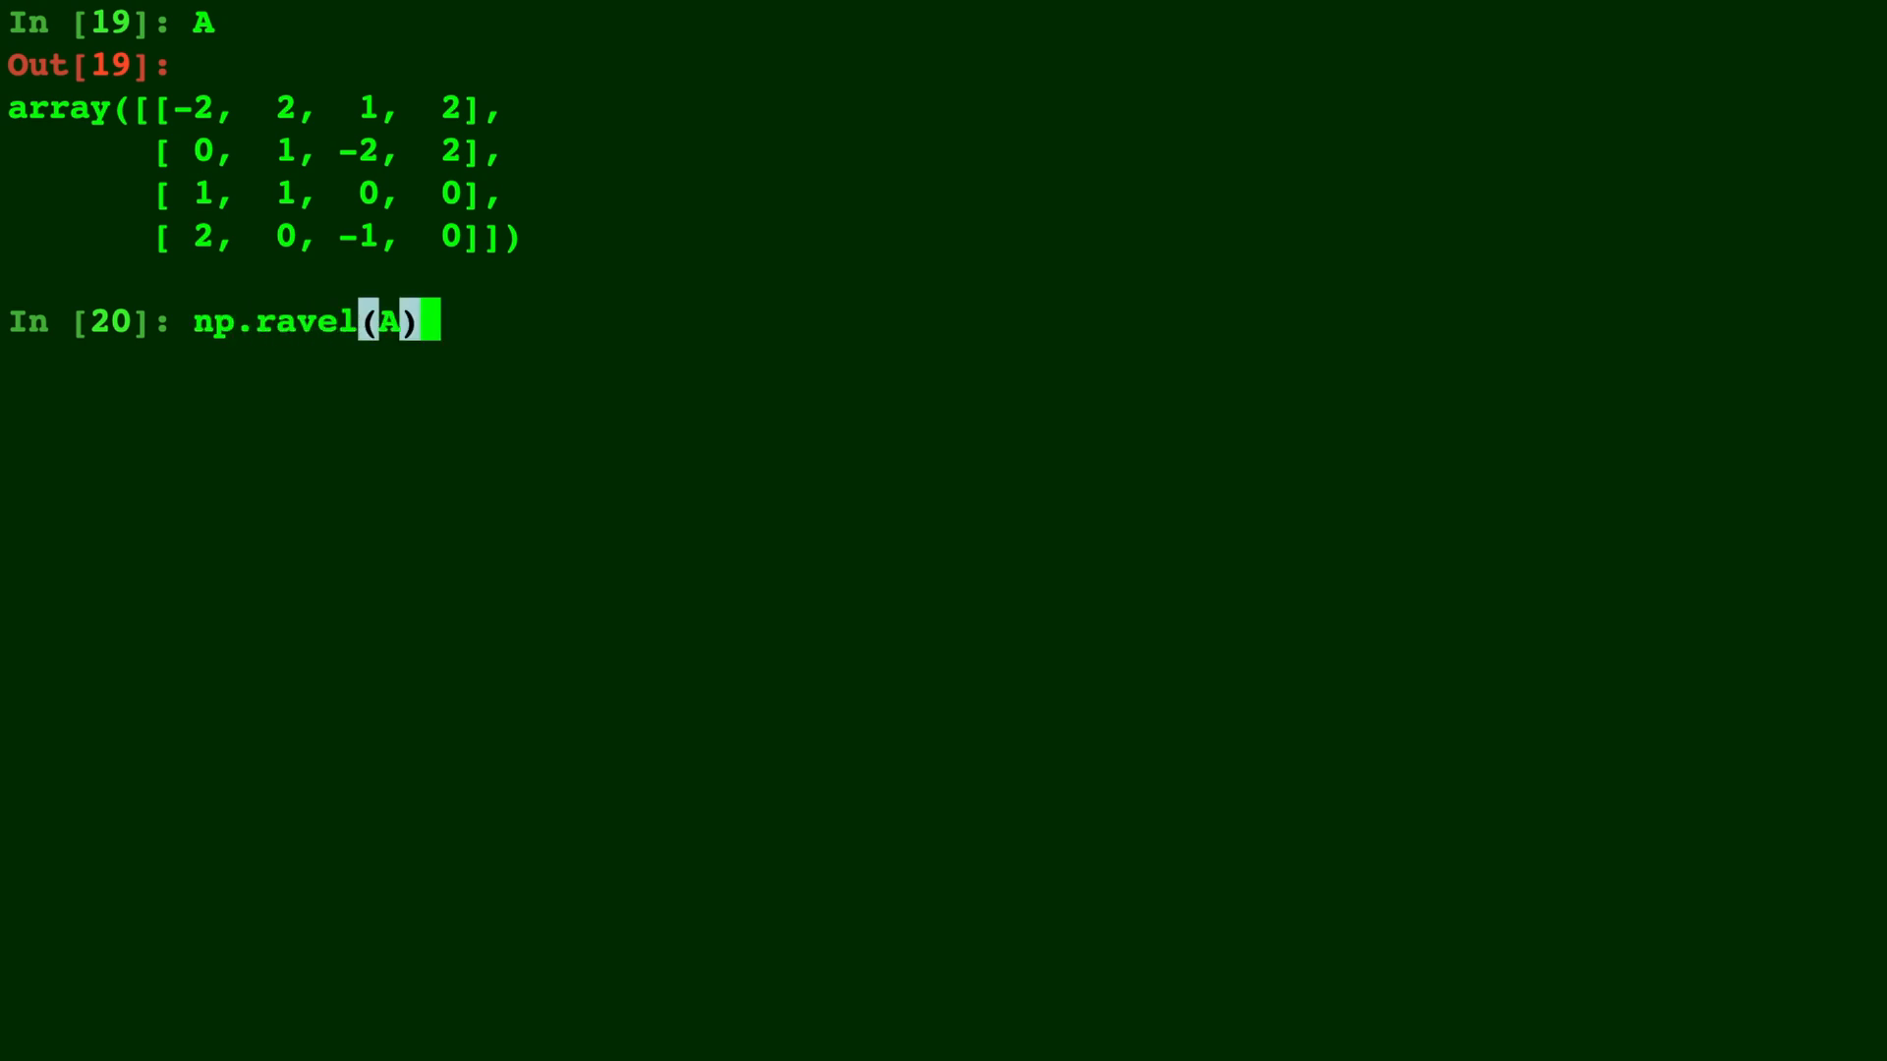
{"action": "key", "text": "Enter"}
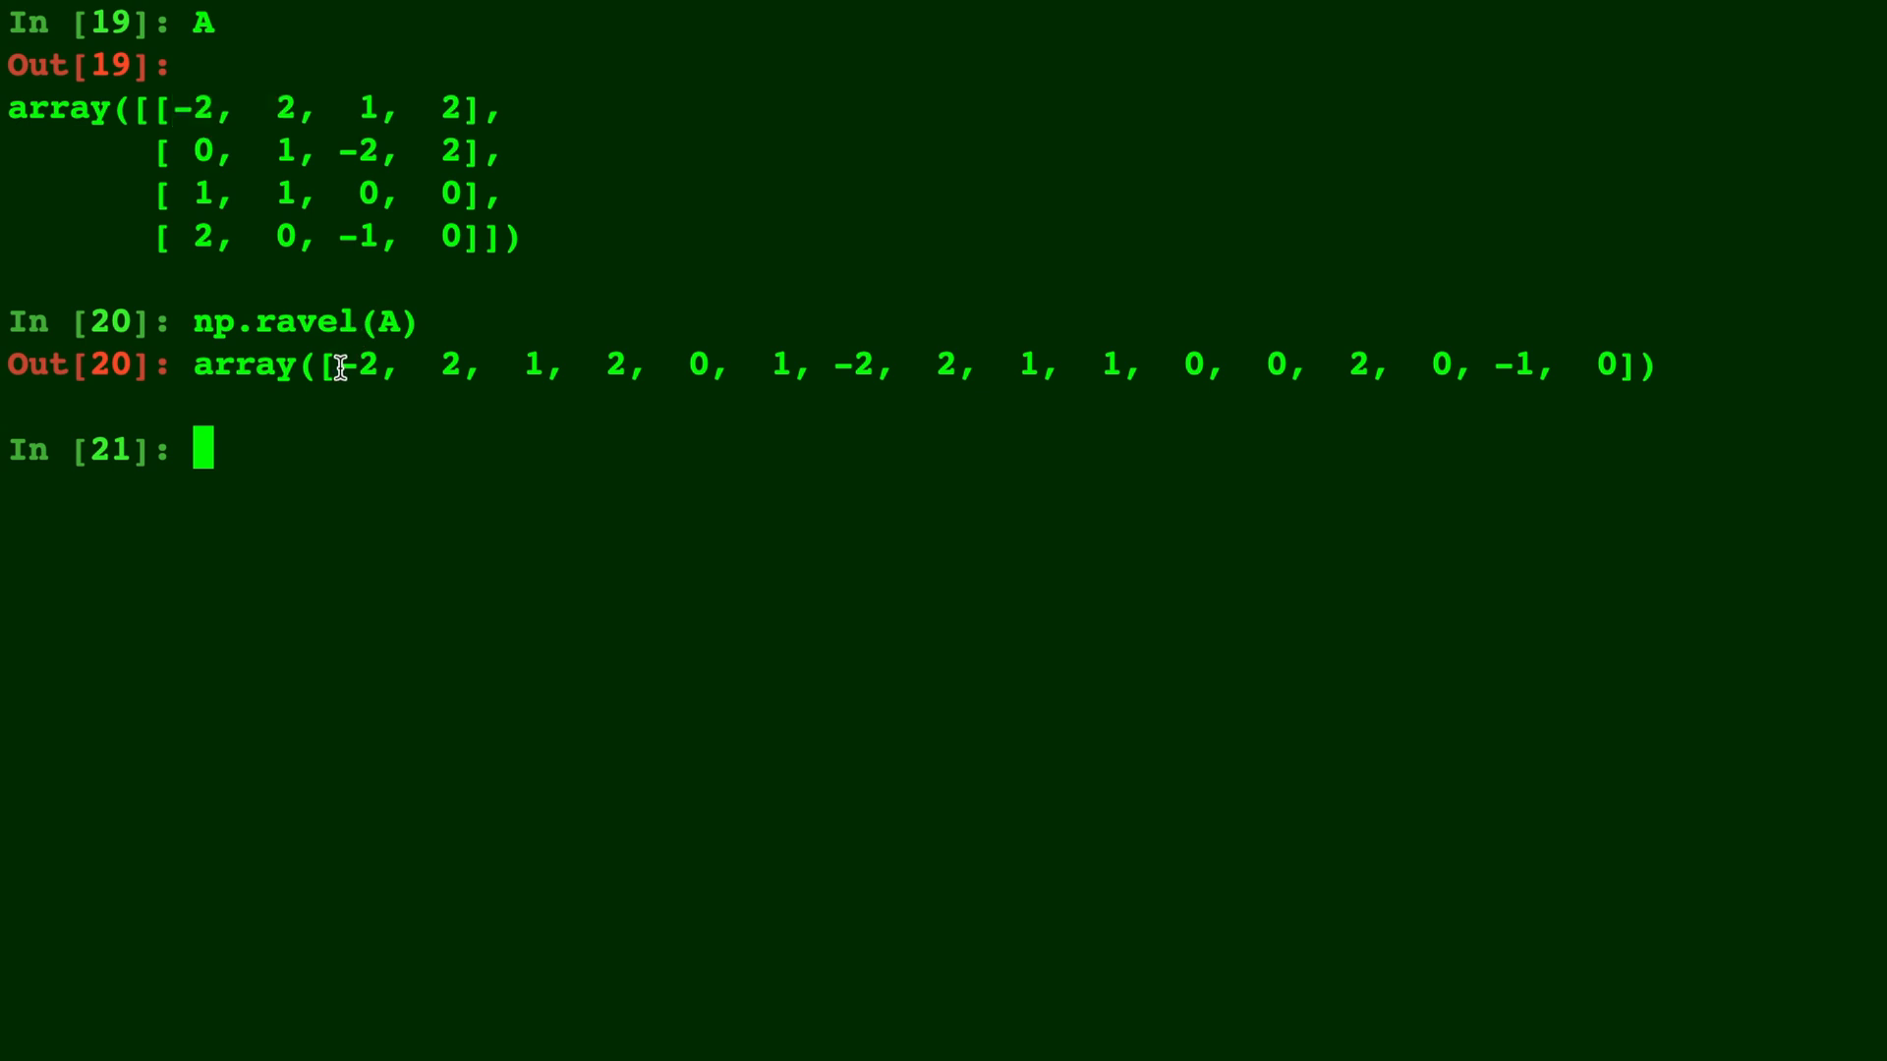
{"action": "left_click_drag", "start_coordinate": [343, 365], "coordinate": [626, 365]}
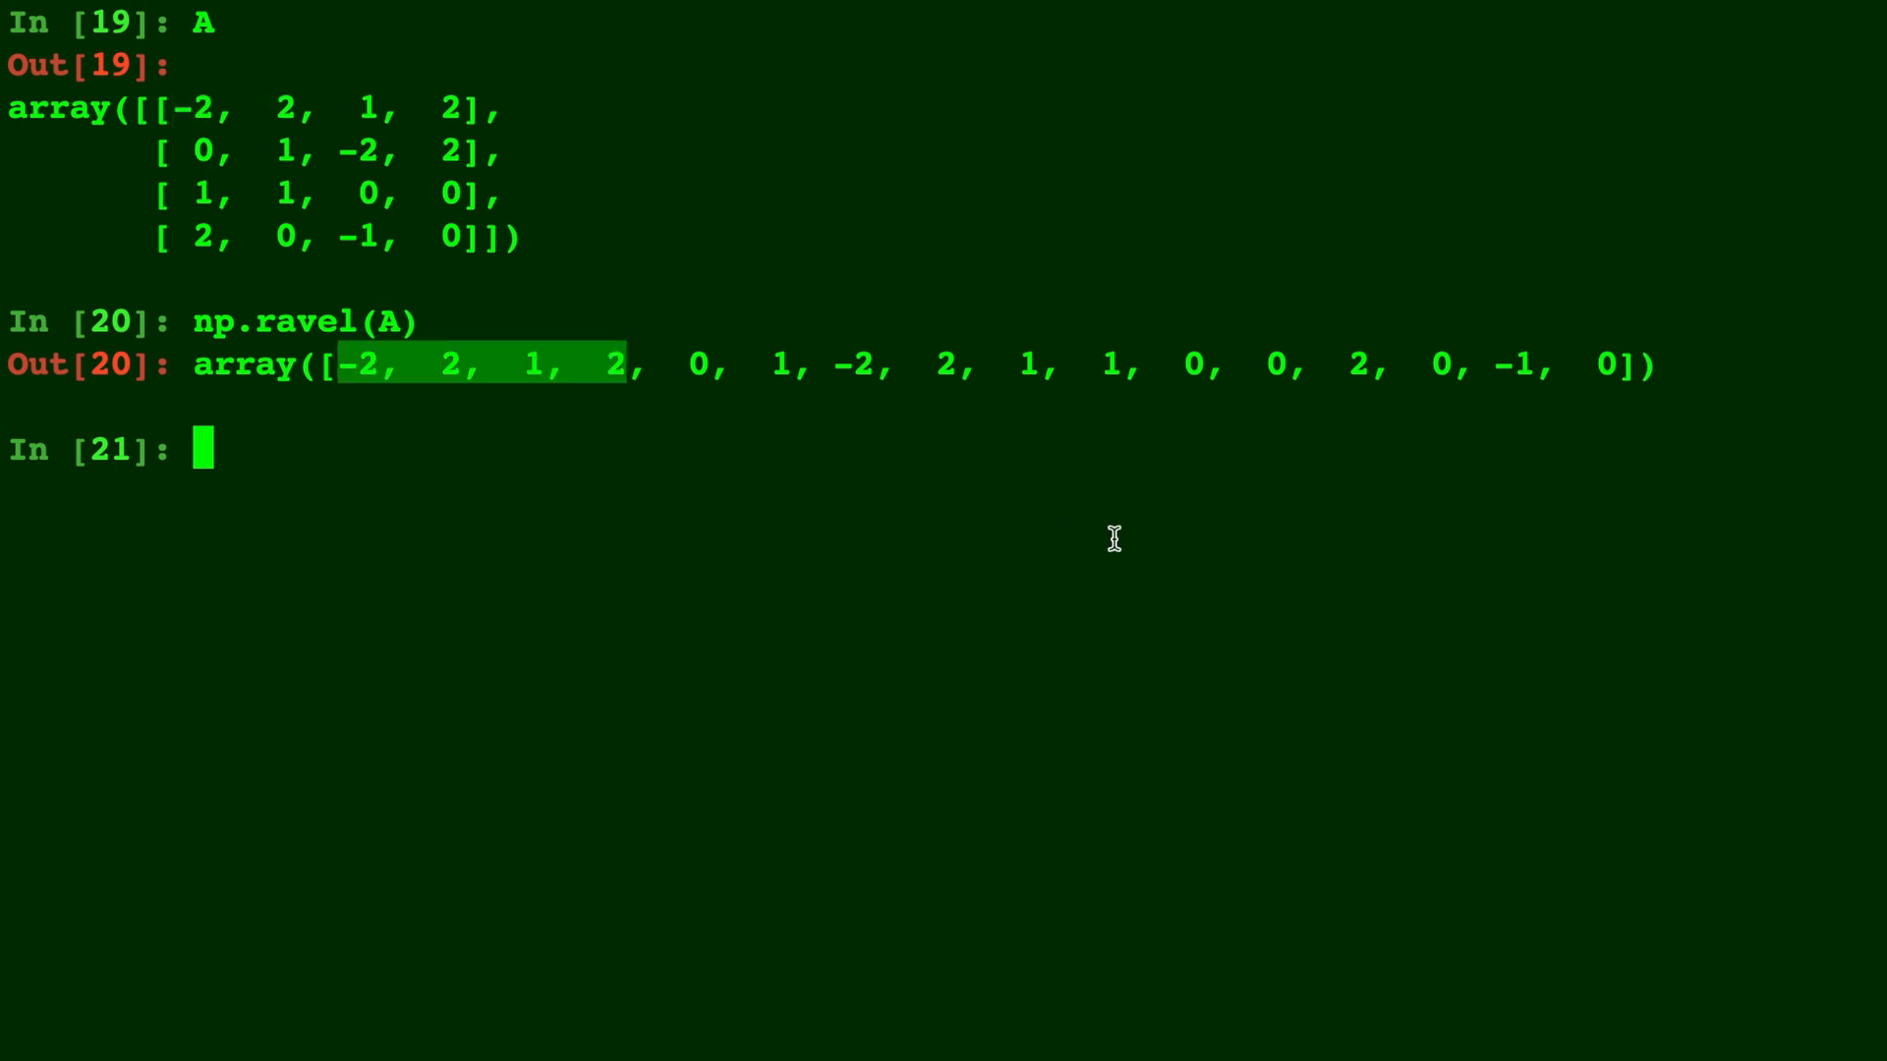
Step: Run np.ravel(A,'F') to list A's 16 values column by column
{"action": "type", "text": "np."}
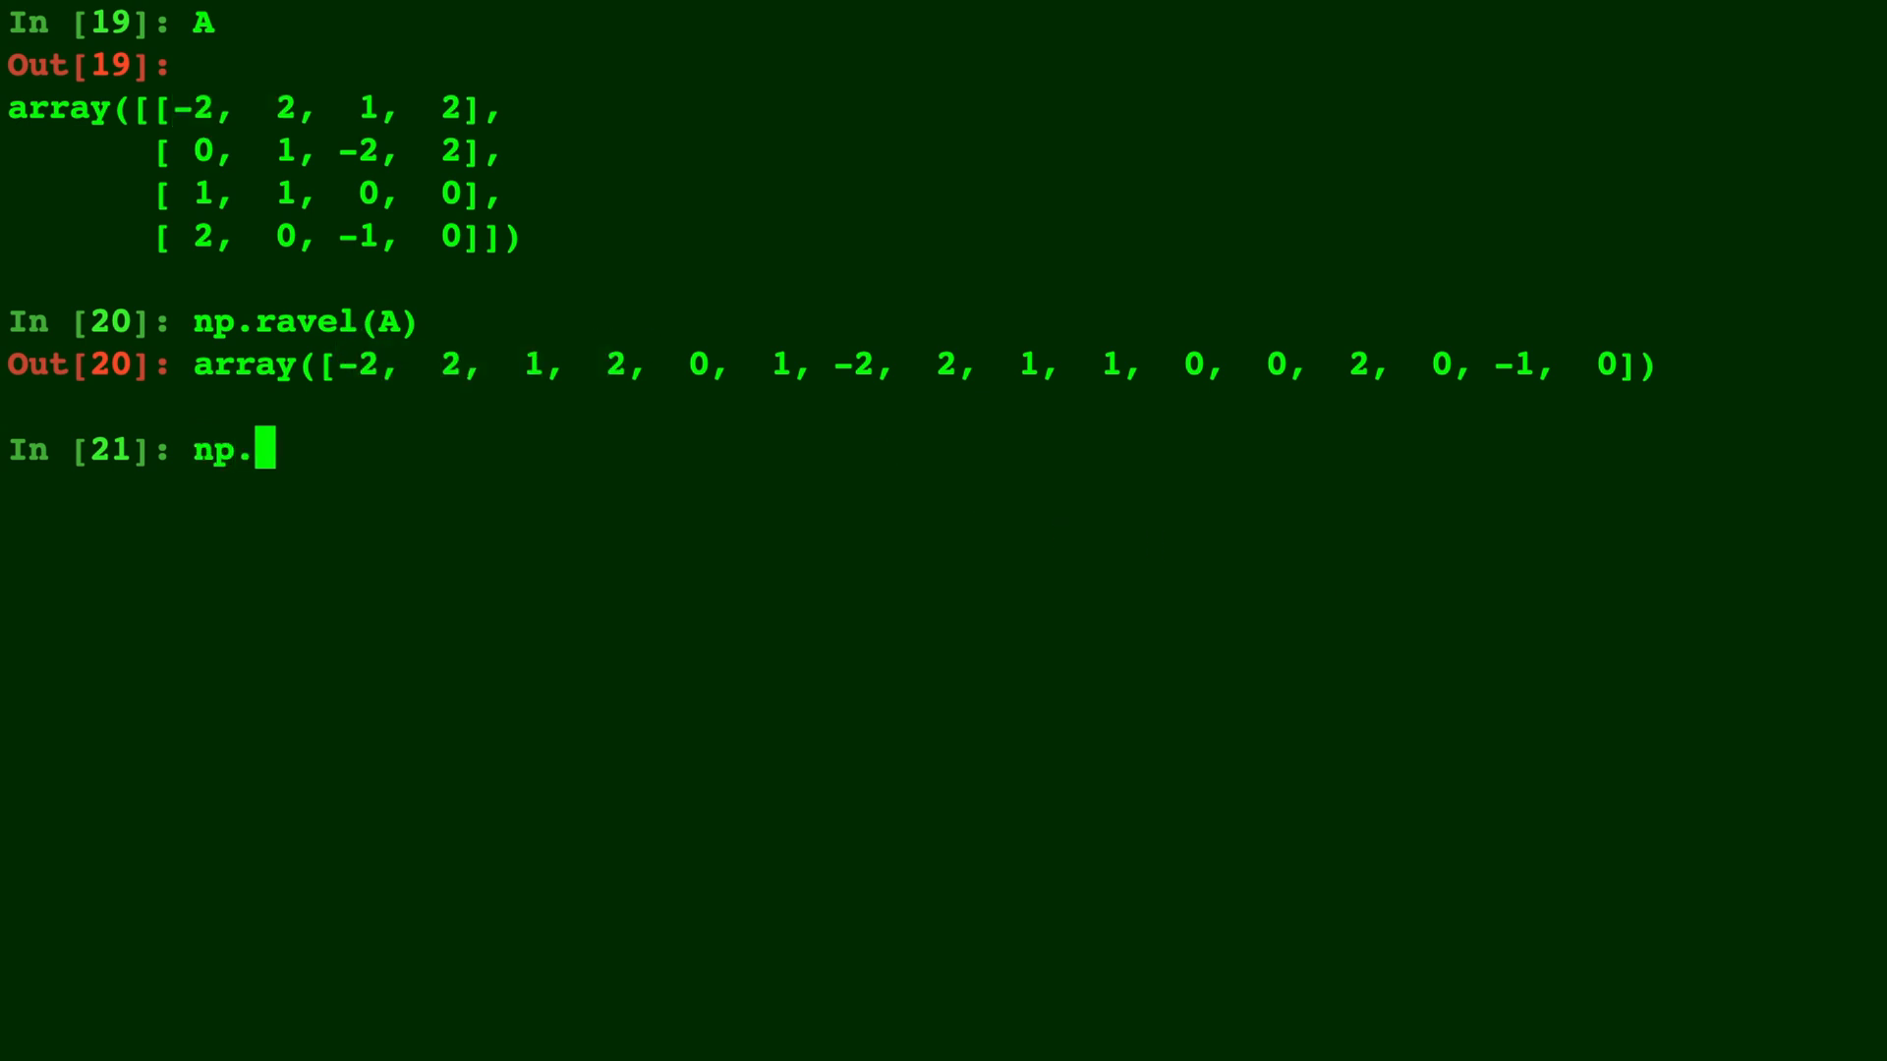
{"action": "type", "text": "ravel(A"}
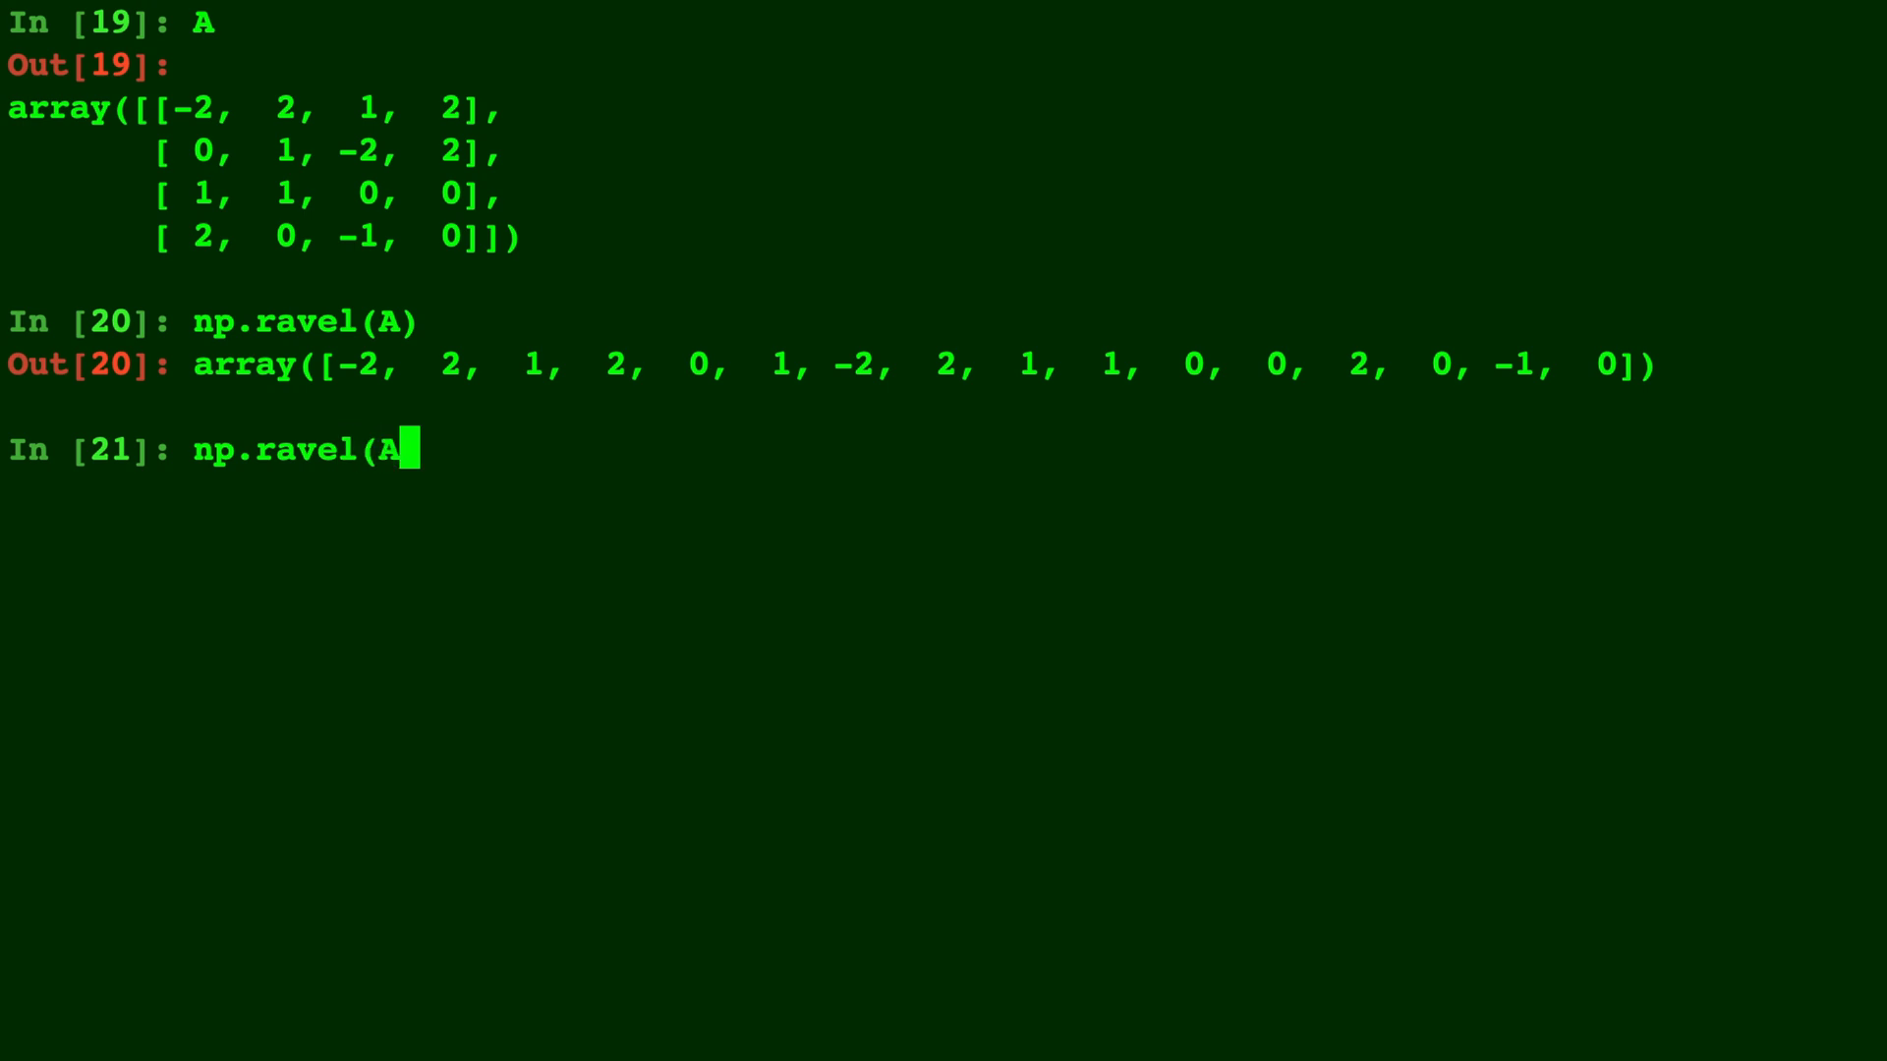
{"action": "type", "text": ",'F"}
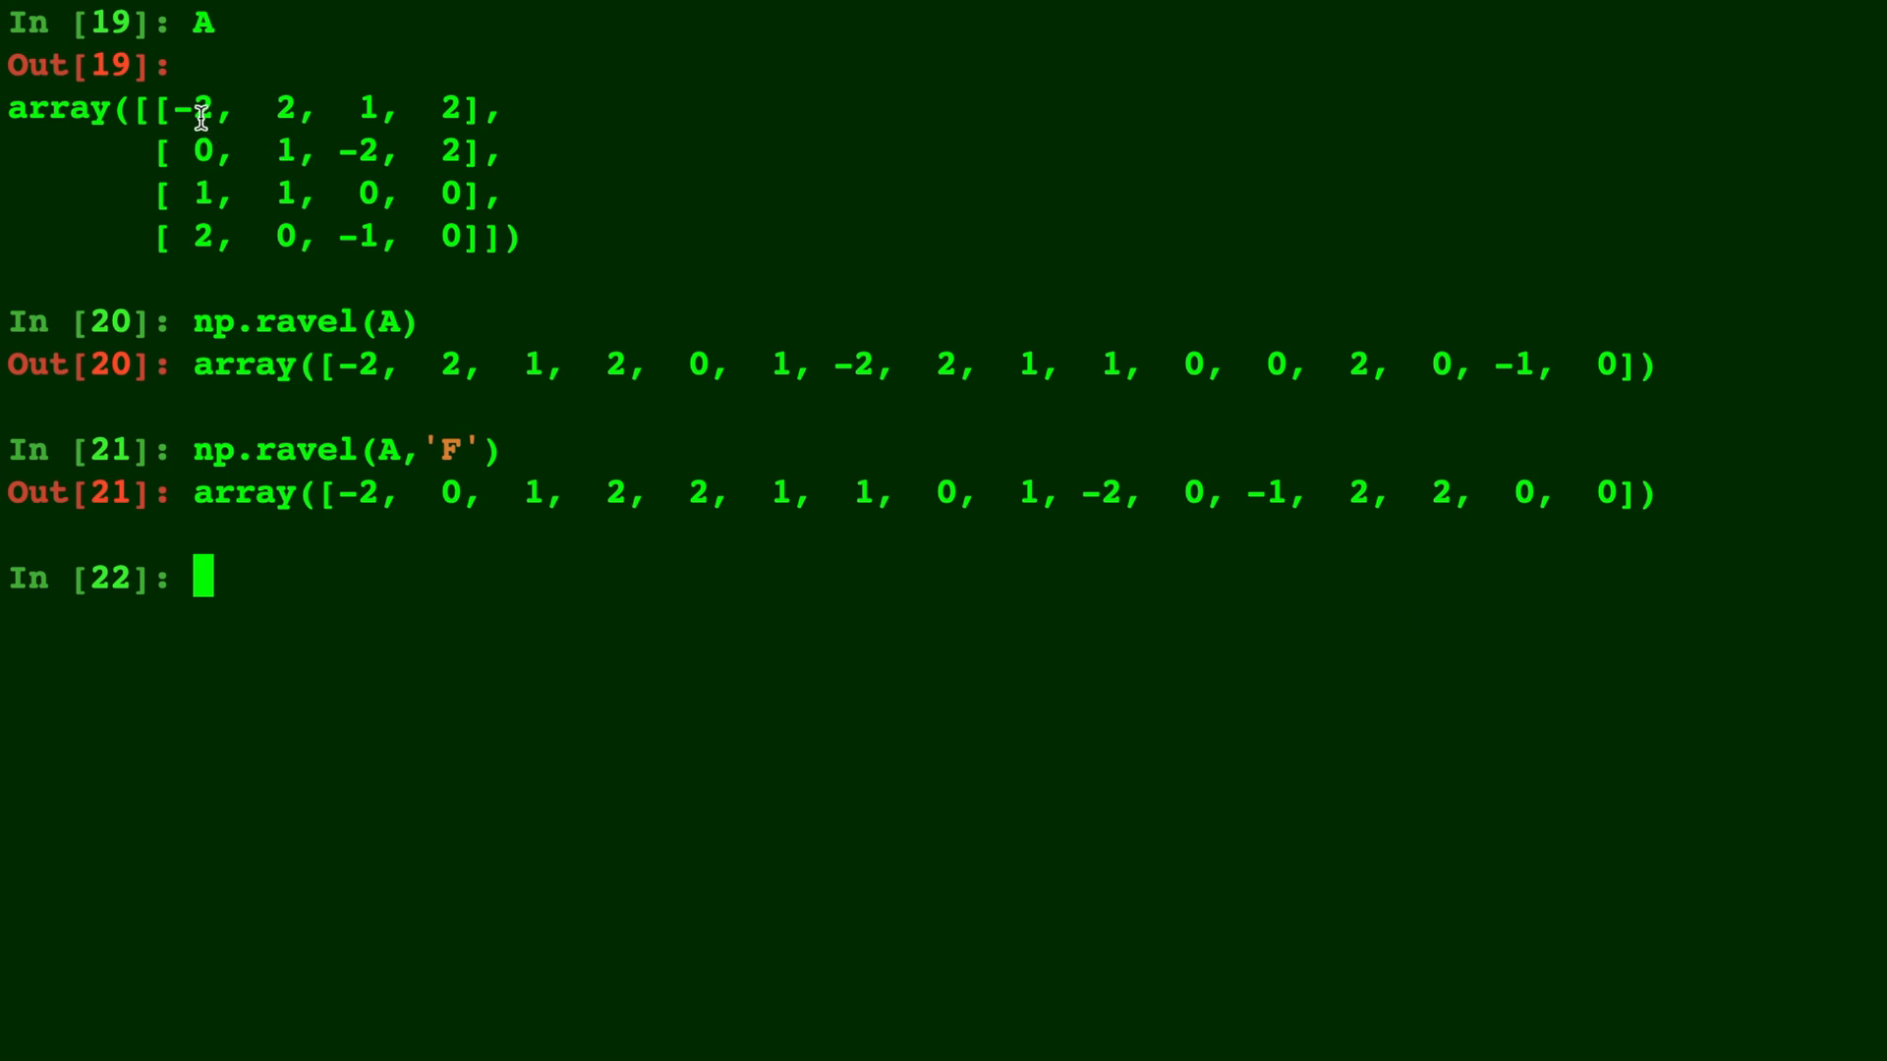
{"action": "mouse_move", "coordinate": [207, 237]}
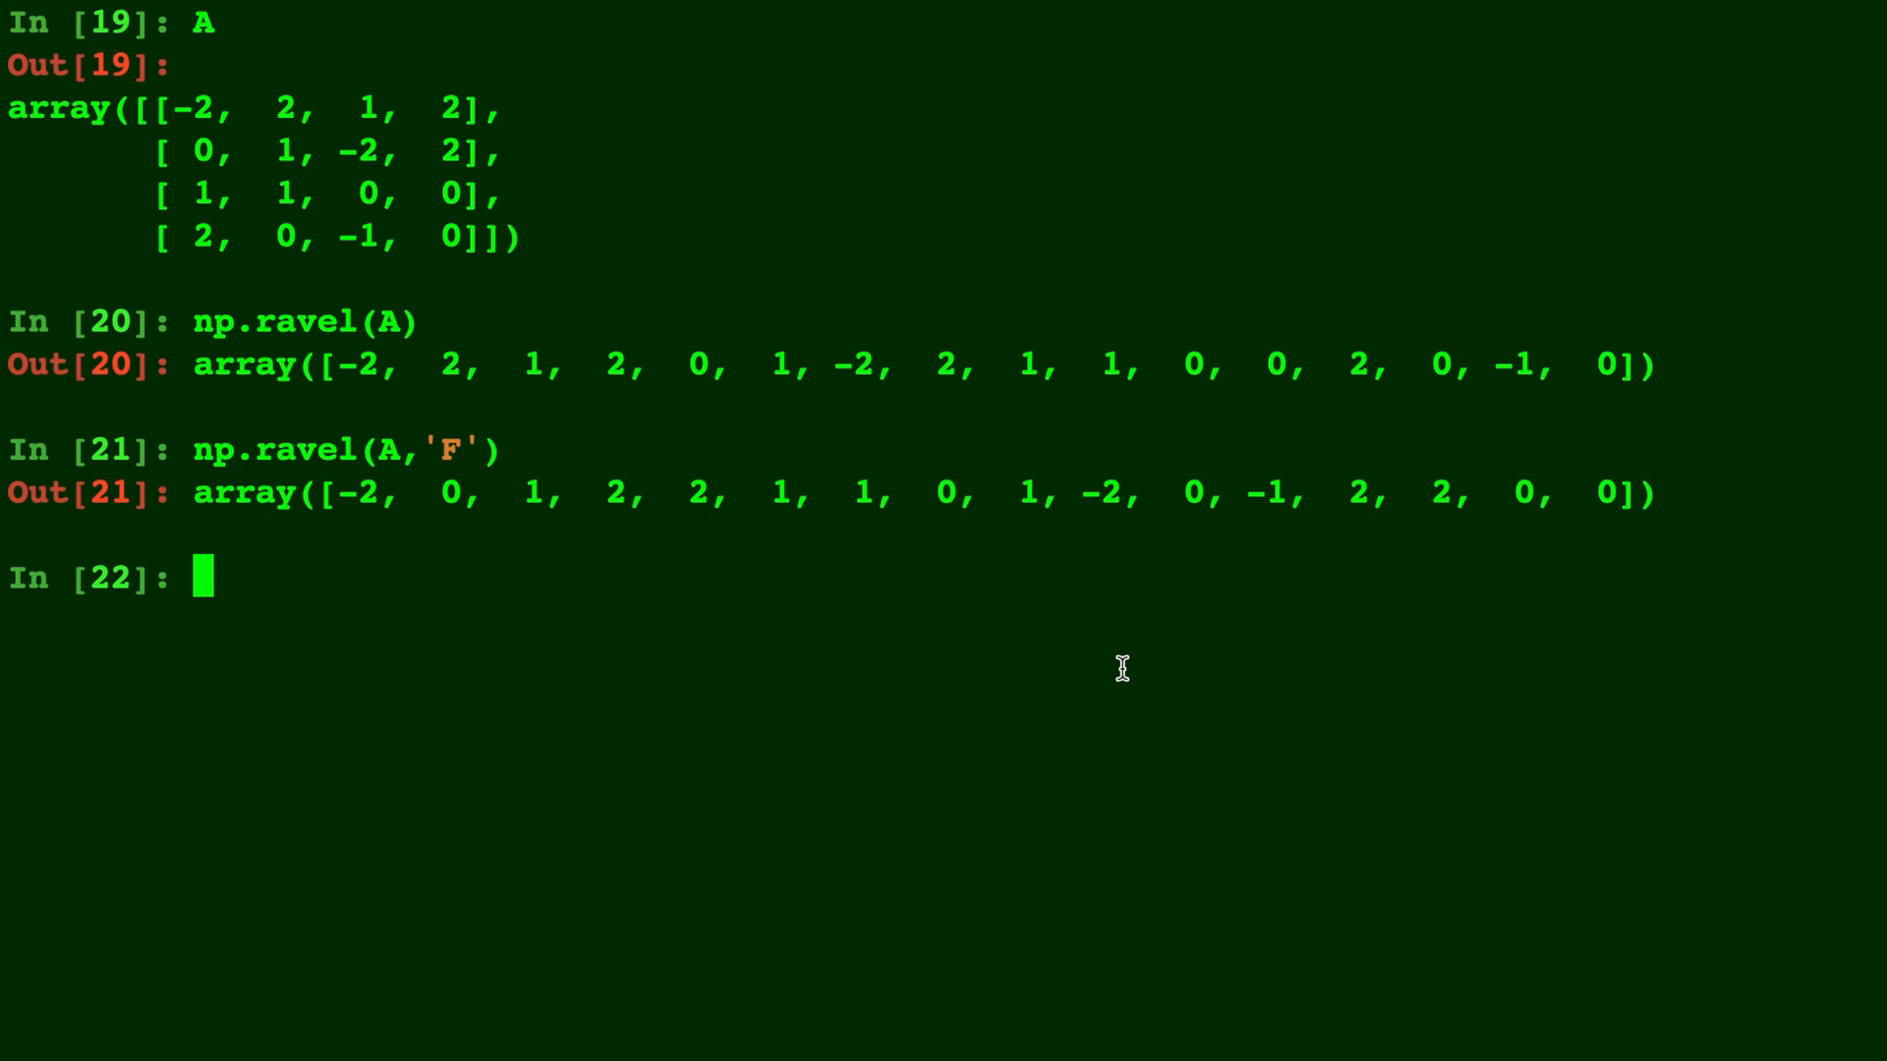
{"action": "mouse_move", "coordinate": [343, 493]}
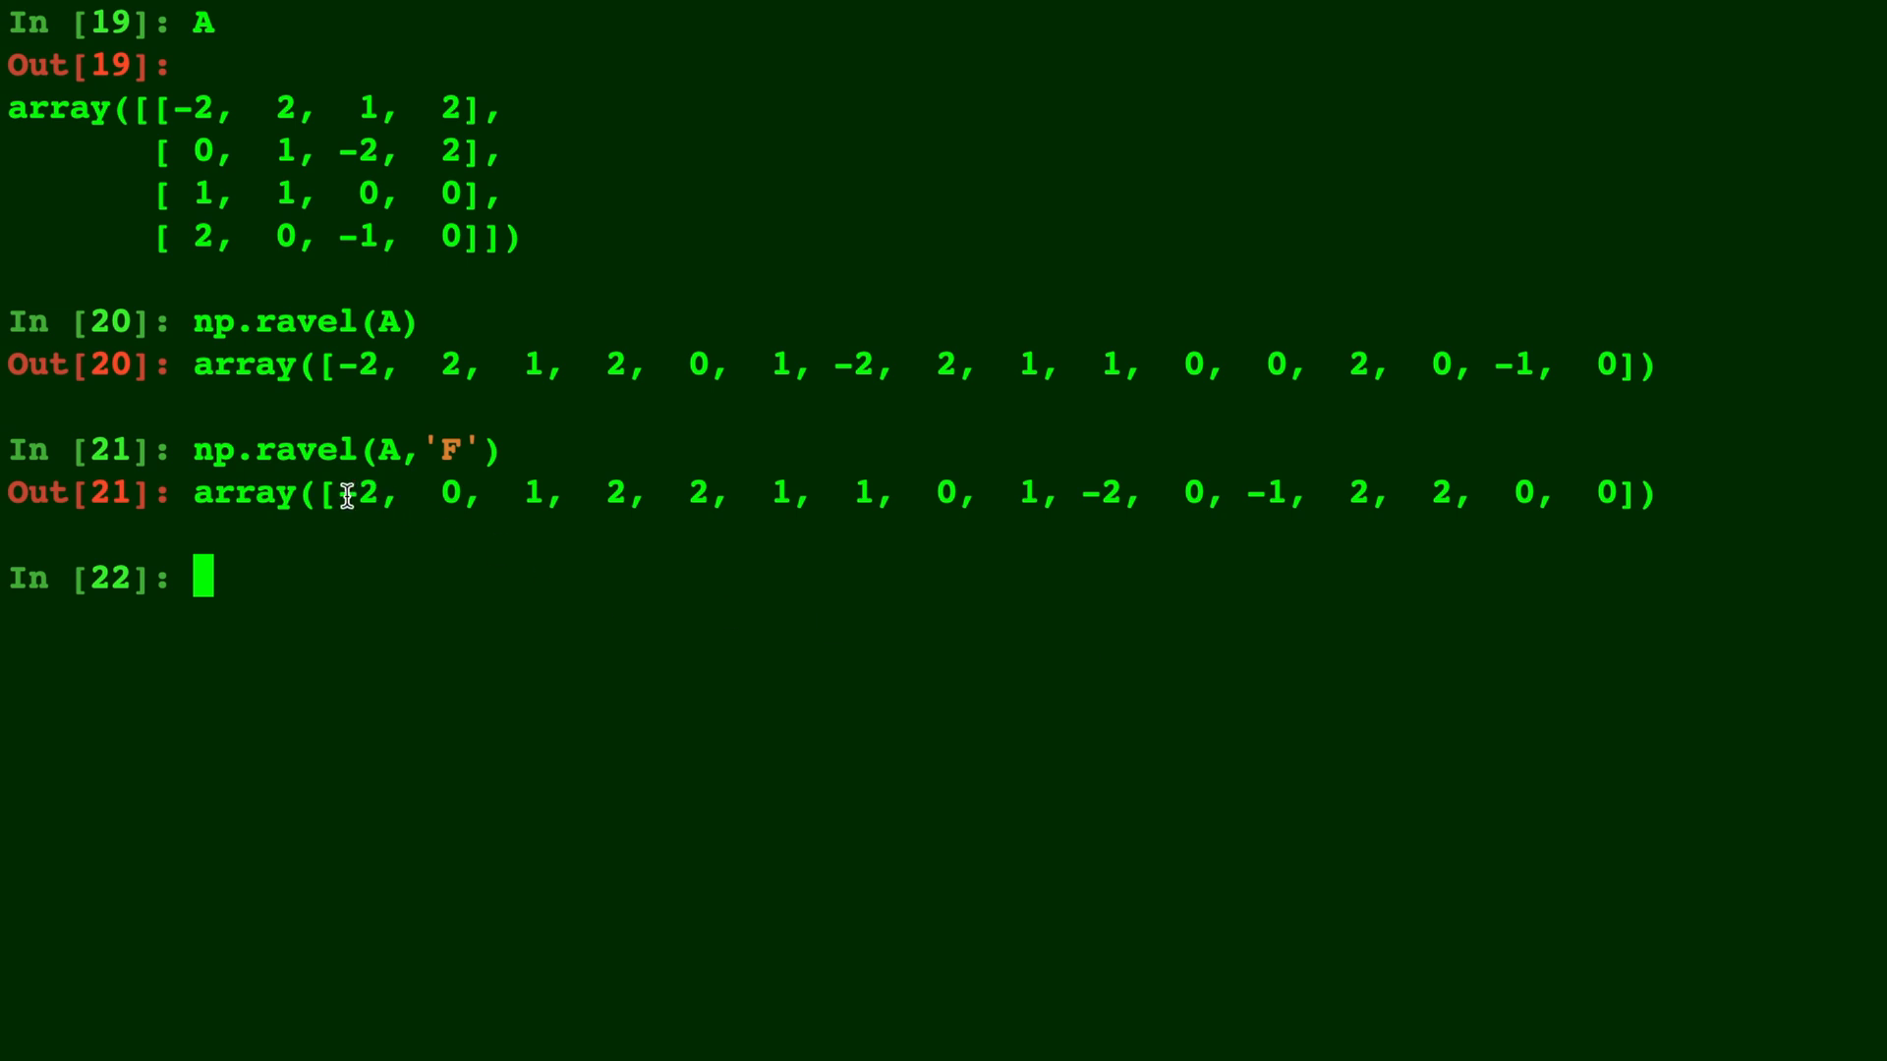
{"action": "mouse_move", "coordinate": [1684, 874]}
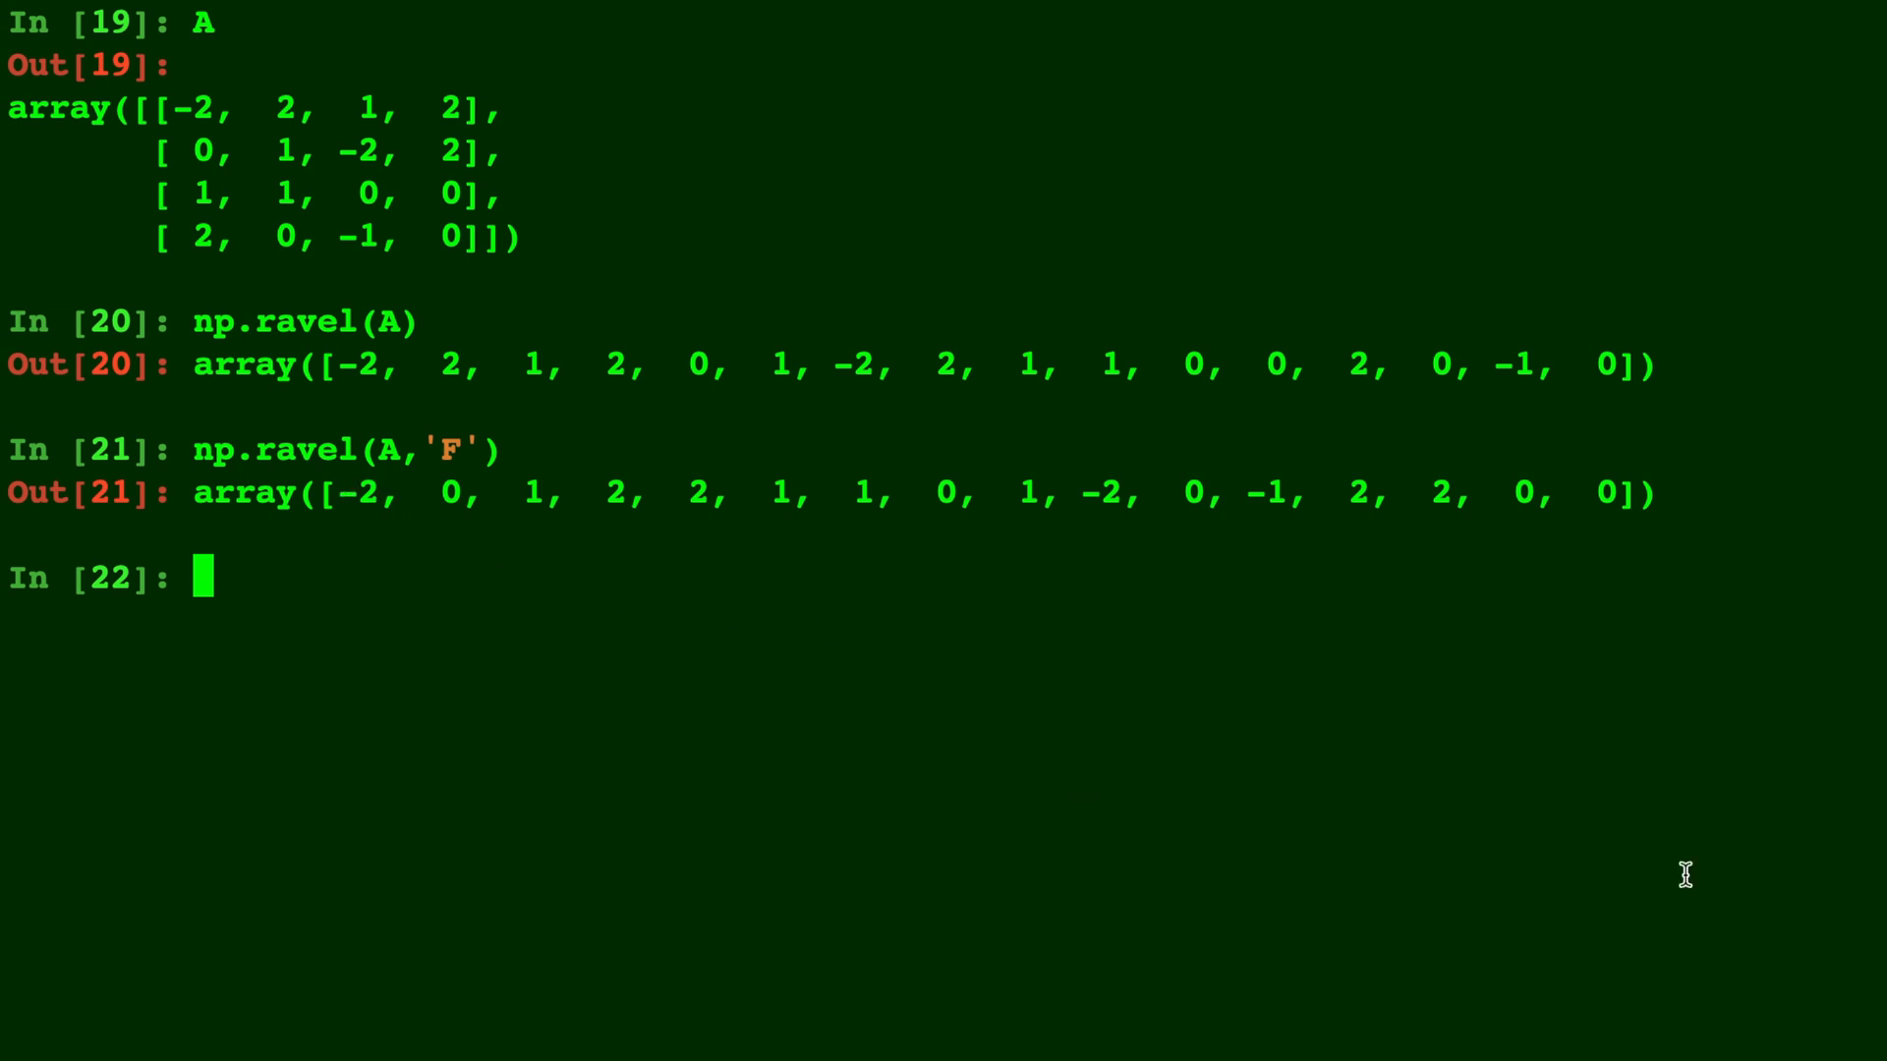
Step: Show the np.ravel docstring and highlight its function signature
{"action": "type", "text": "np.ravel"}
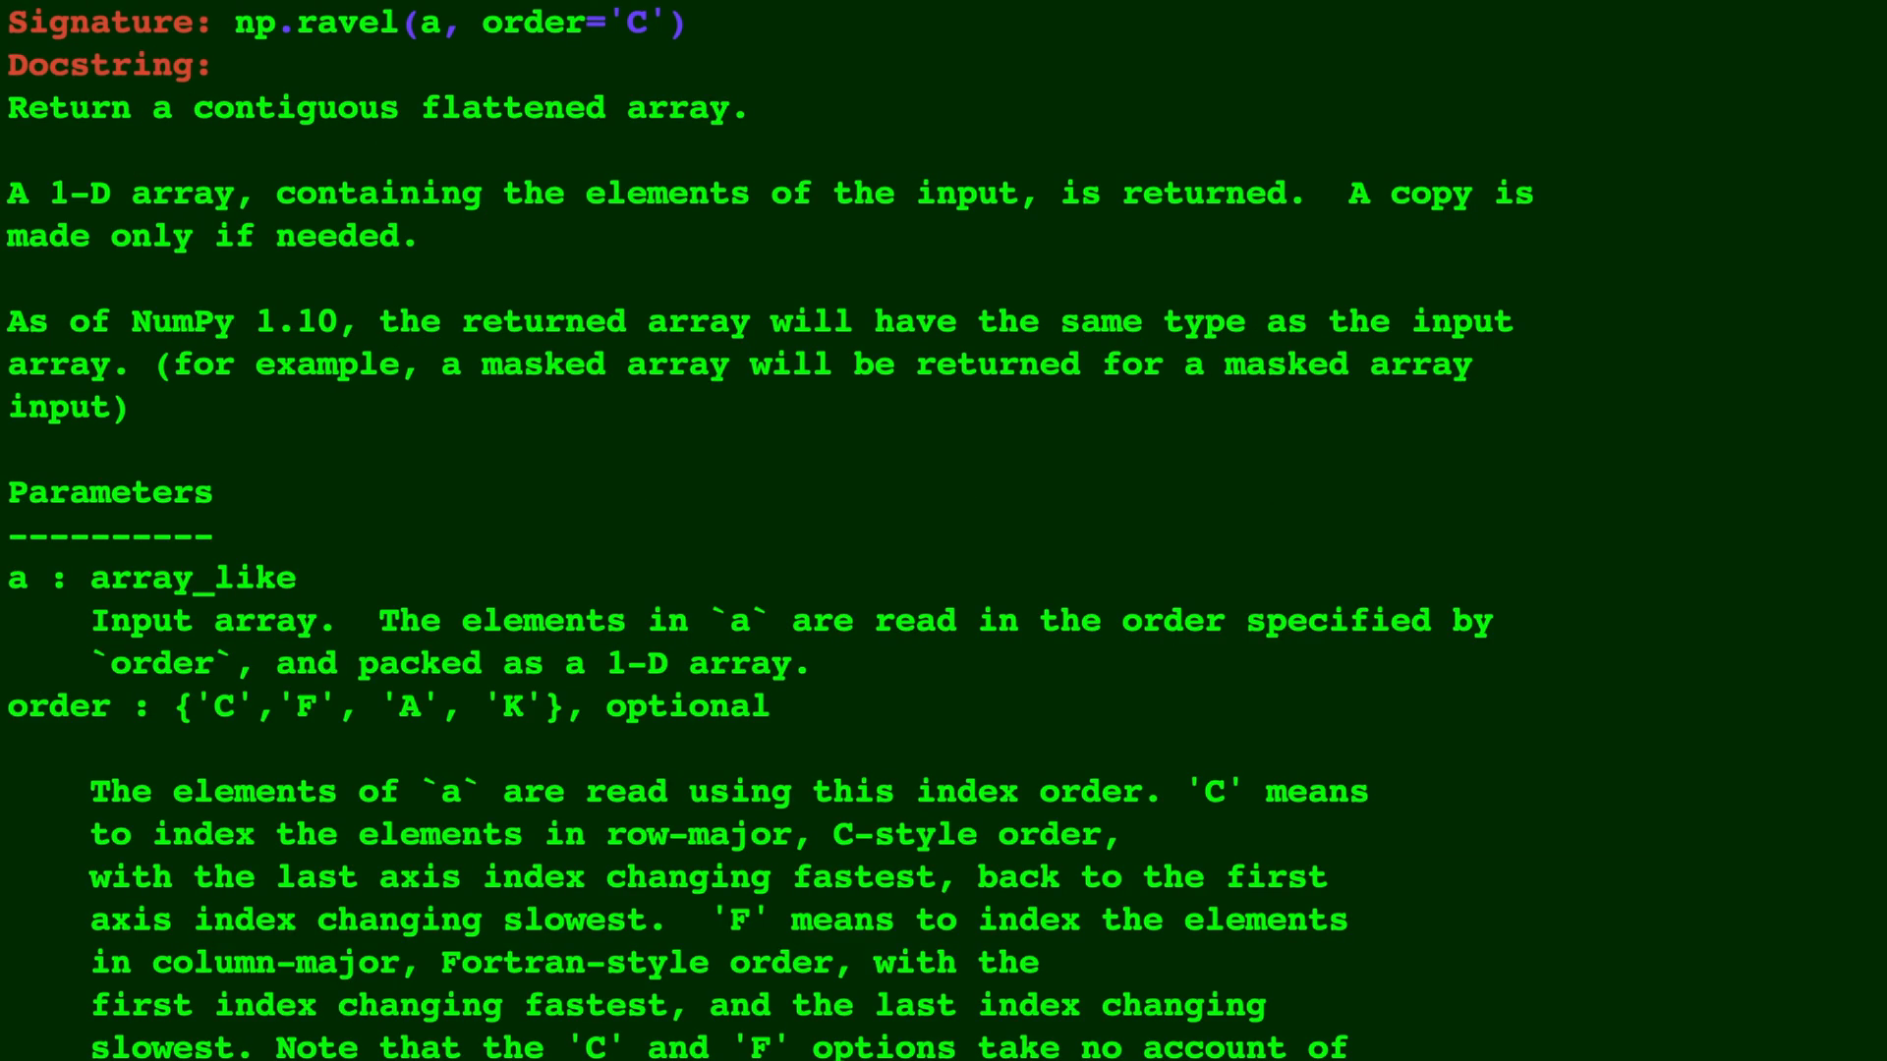
{"action": "scroll", "scroll_direction": "down", "scroll_amount": 3}
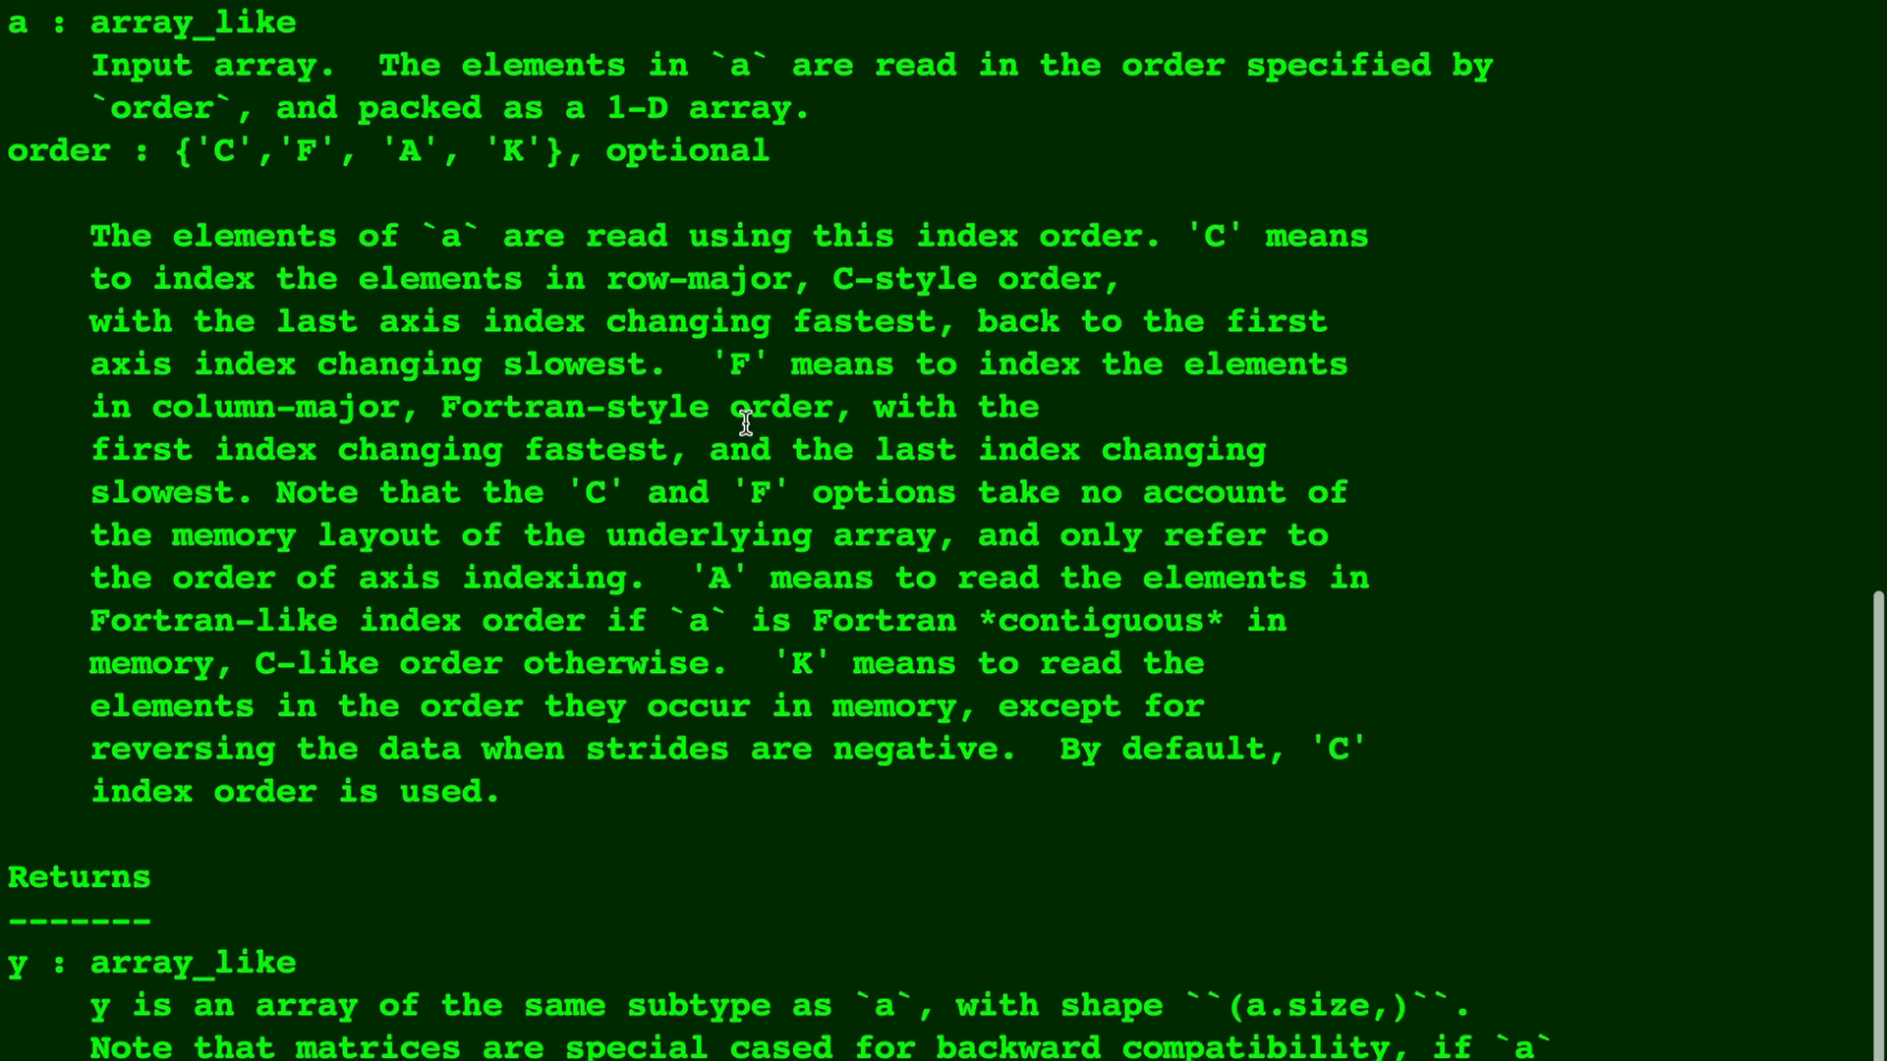
{"action": "left_click_drag", "start_coordinate": [214, 149], "coordinate": [525, 149]}
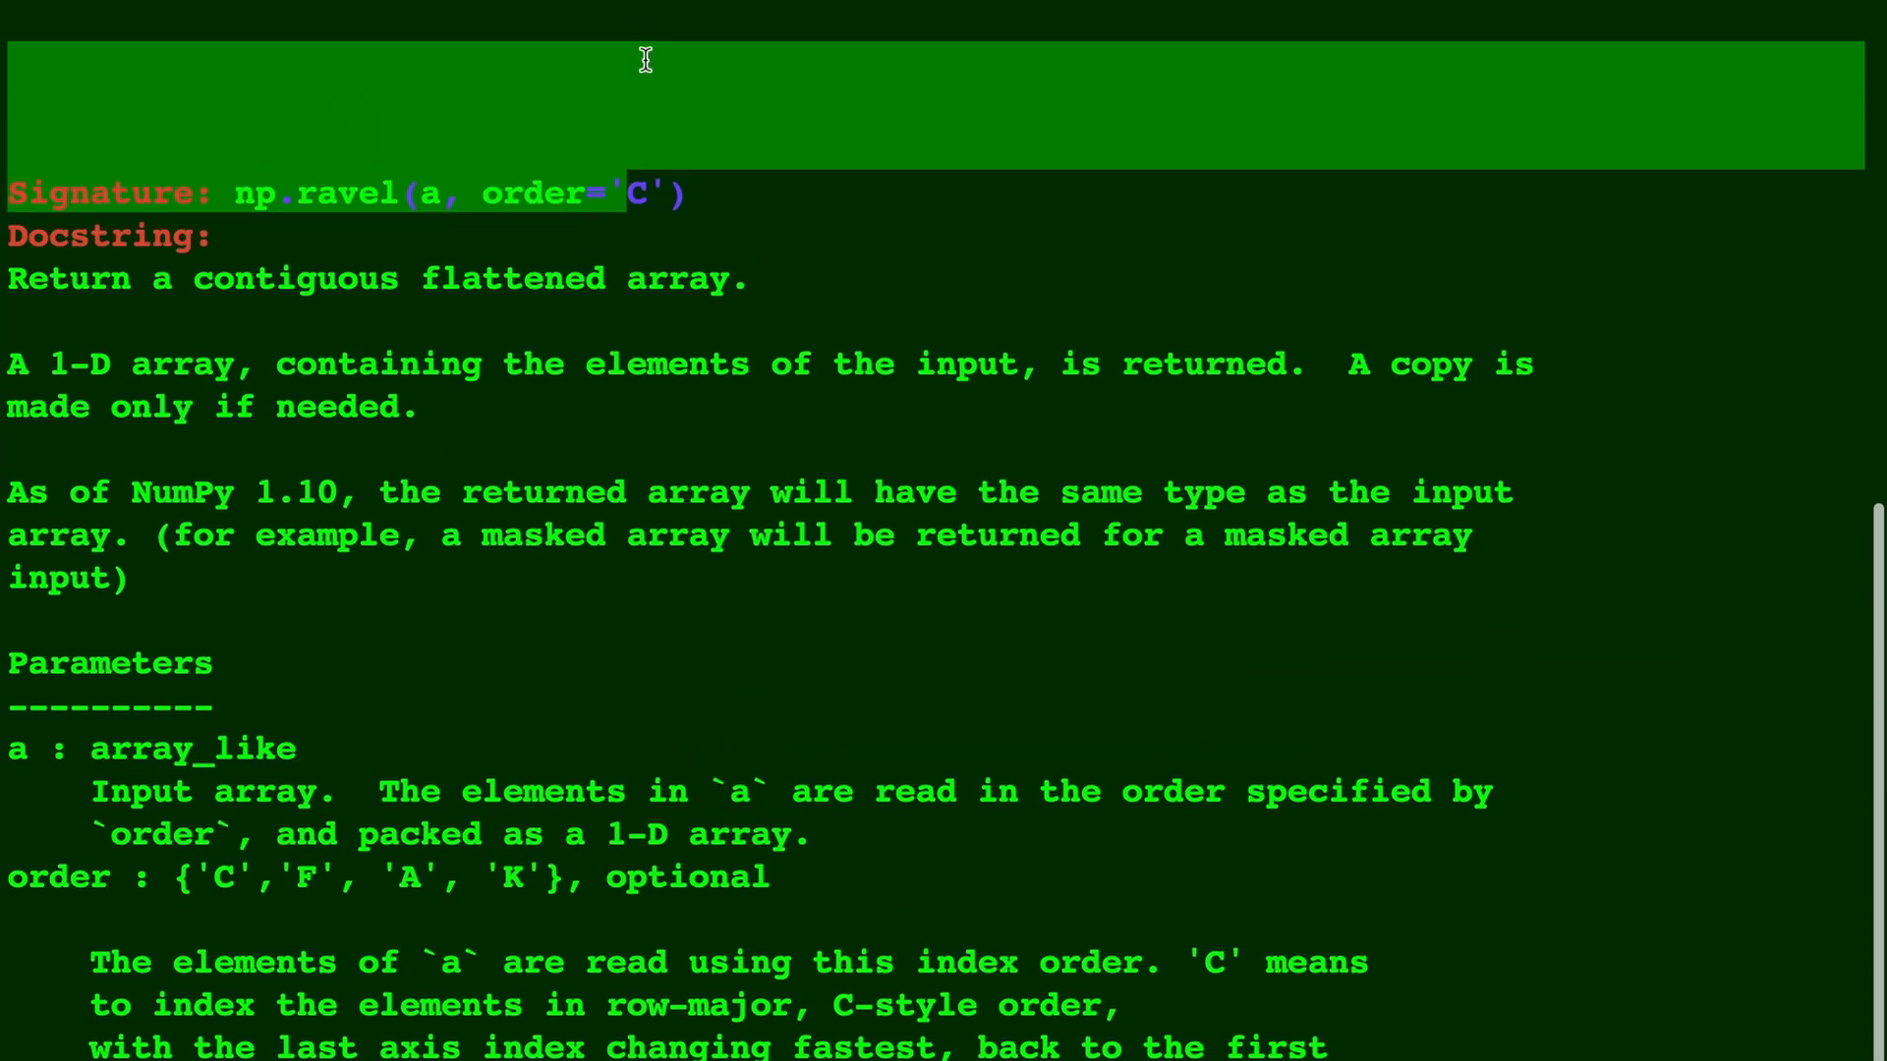
Step: Scroll through the order options 'C', 'F', 'A', 'K' to the Returns section
{"action": "scroll", "scroll_direction": "down", "scroll_amount": 3}
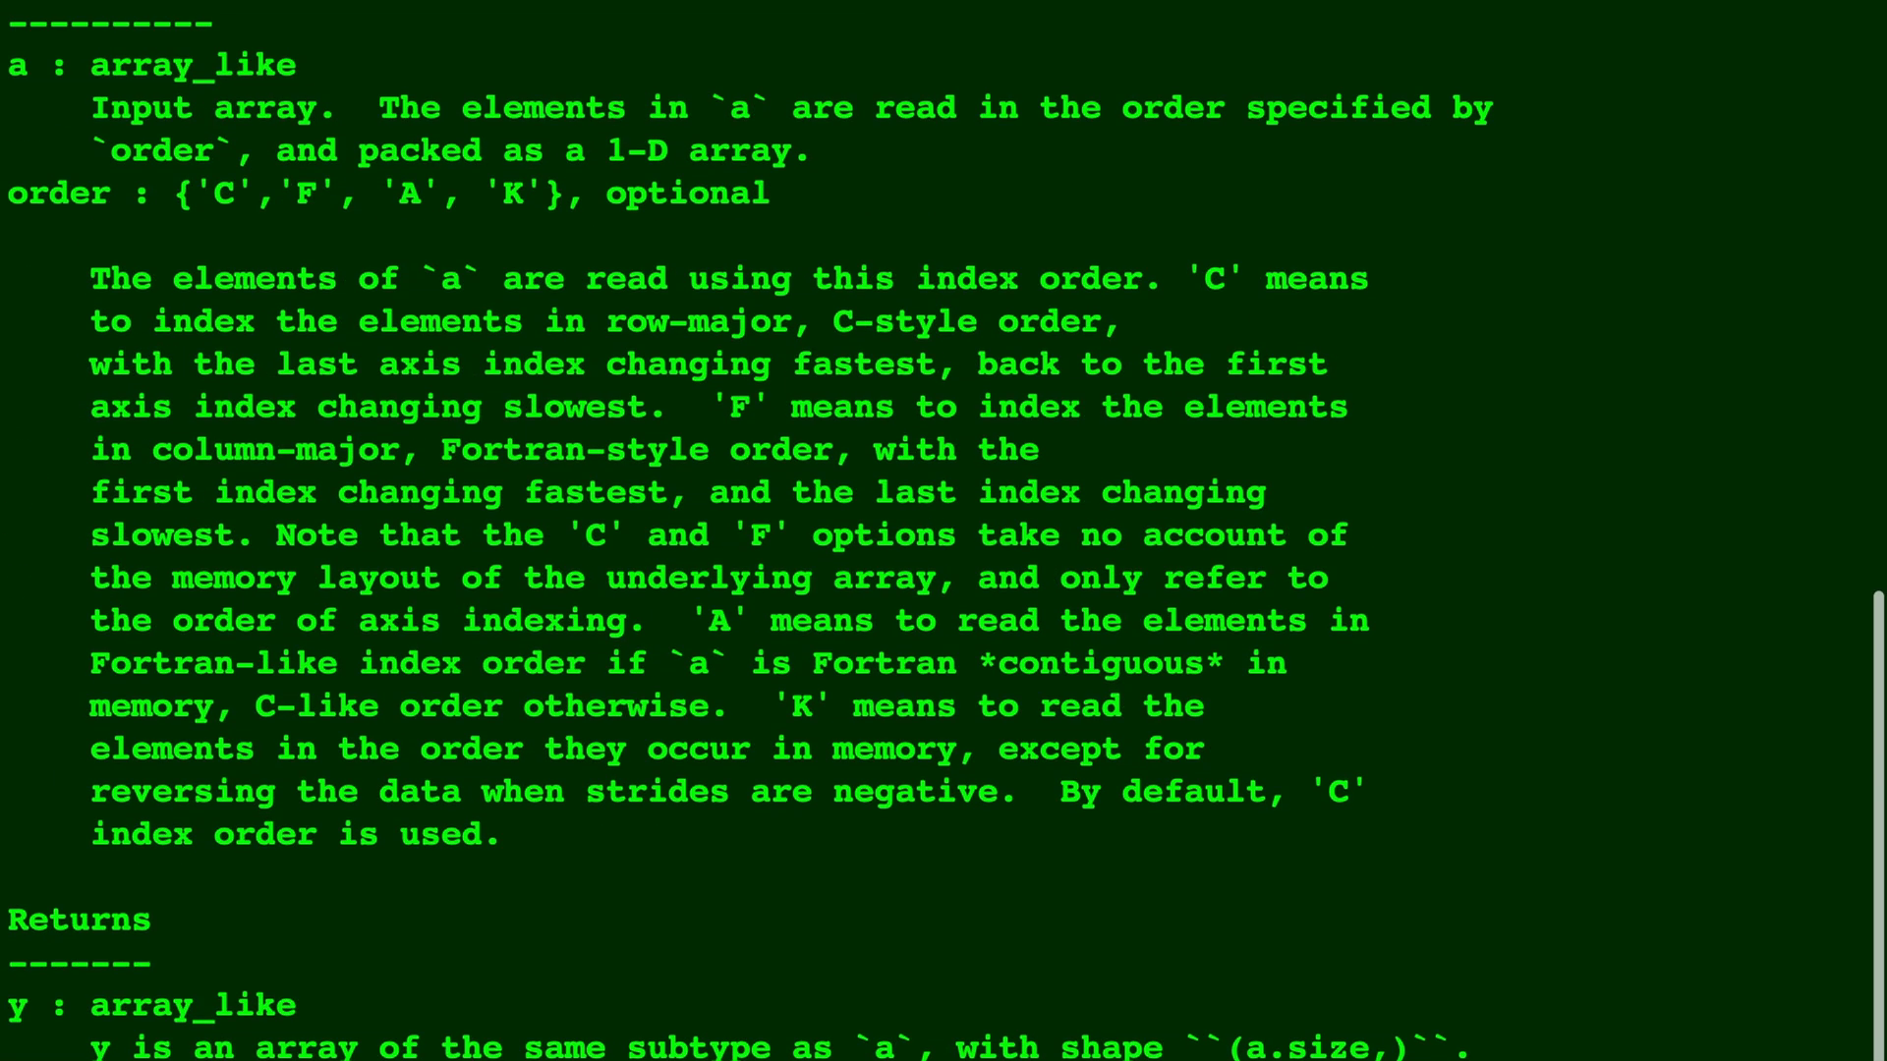
{"action": "scroll", "scroll_direction": "down", "scroll_amount": 3}
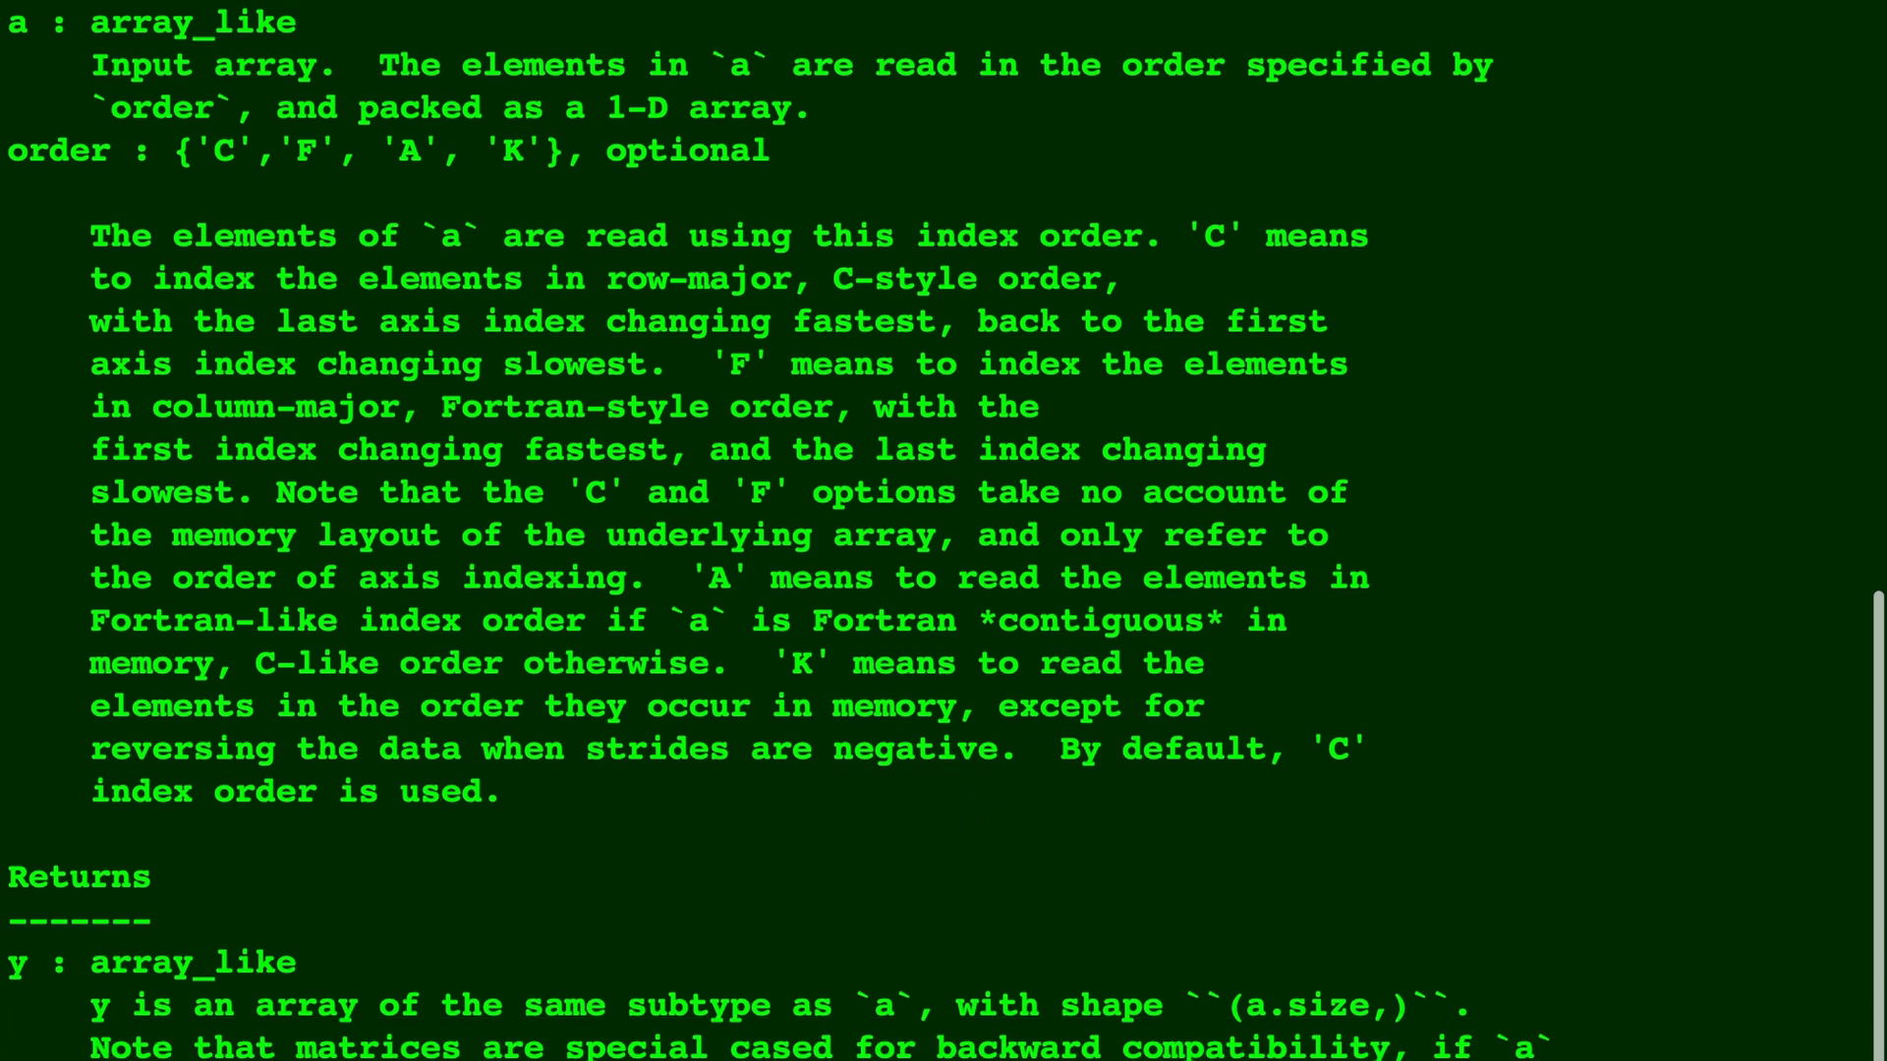
{"action": "scroll", "scroll_direction": "down", "scroll_amount": 3}
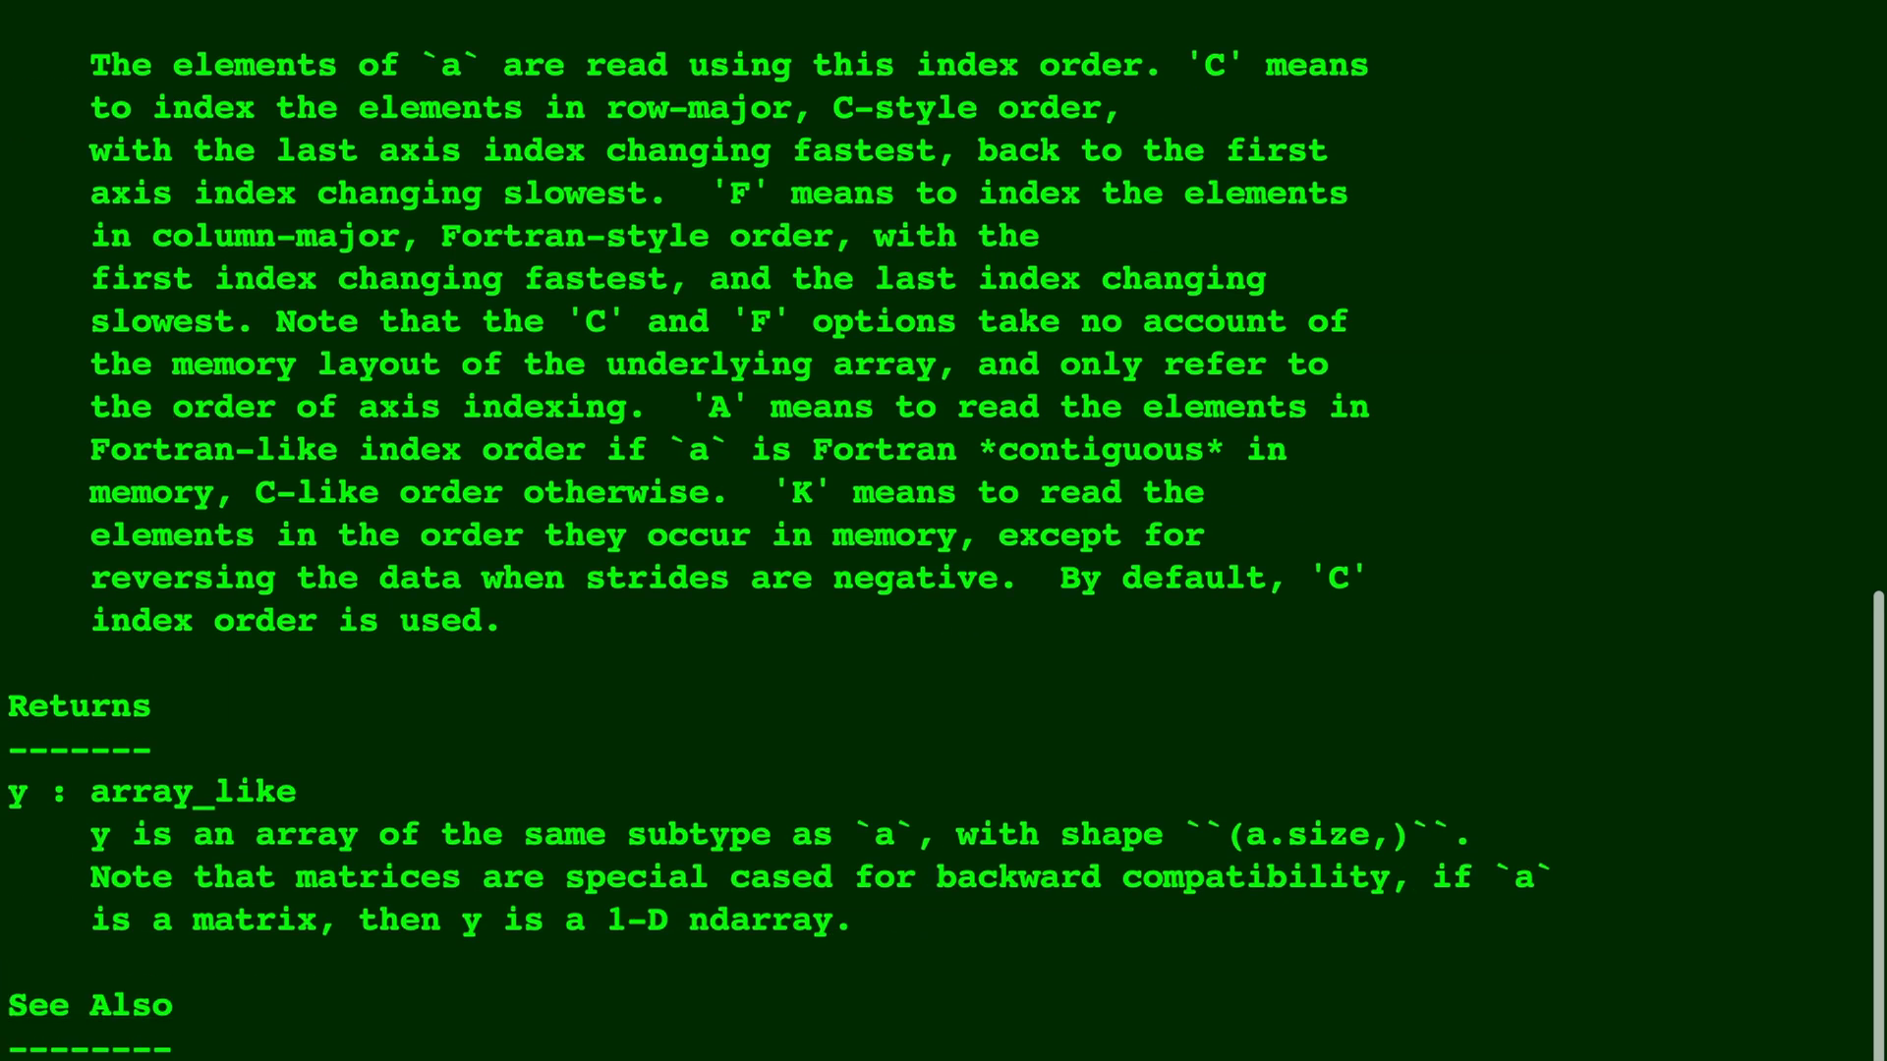